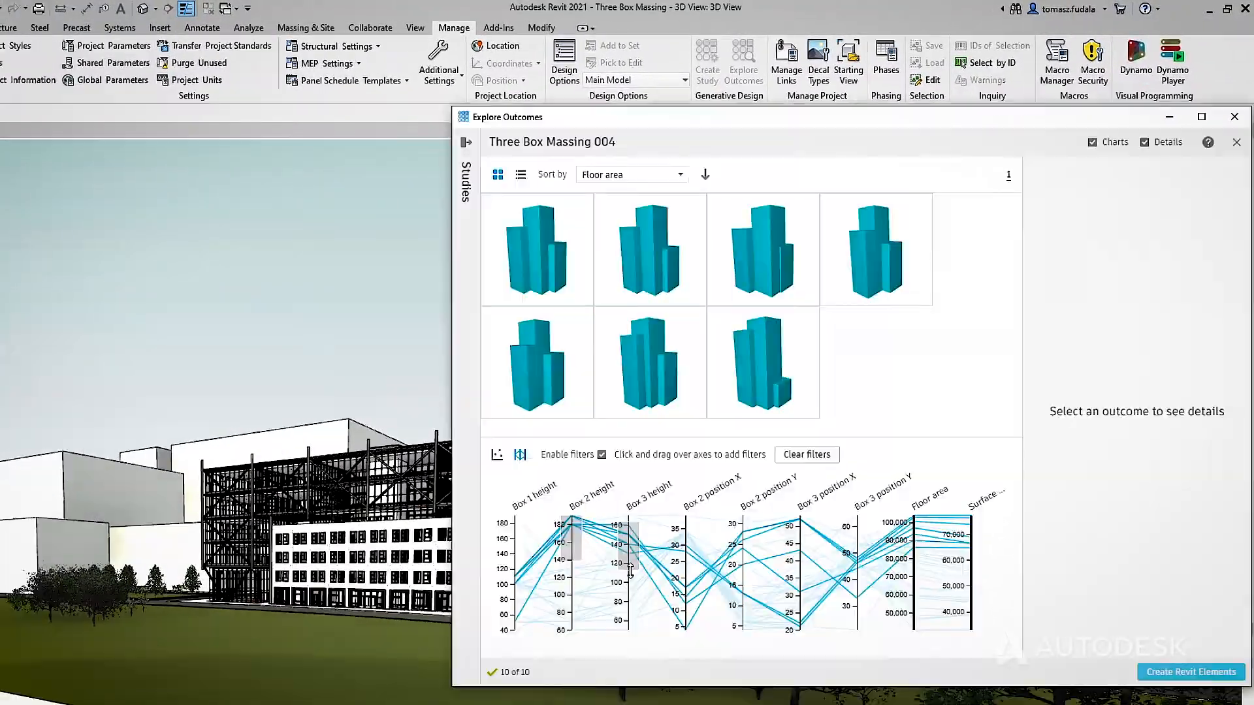
- Select the Three Box Massing outcome with 96956 floor area and create Revit elements from it
click(762, 363)
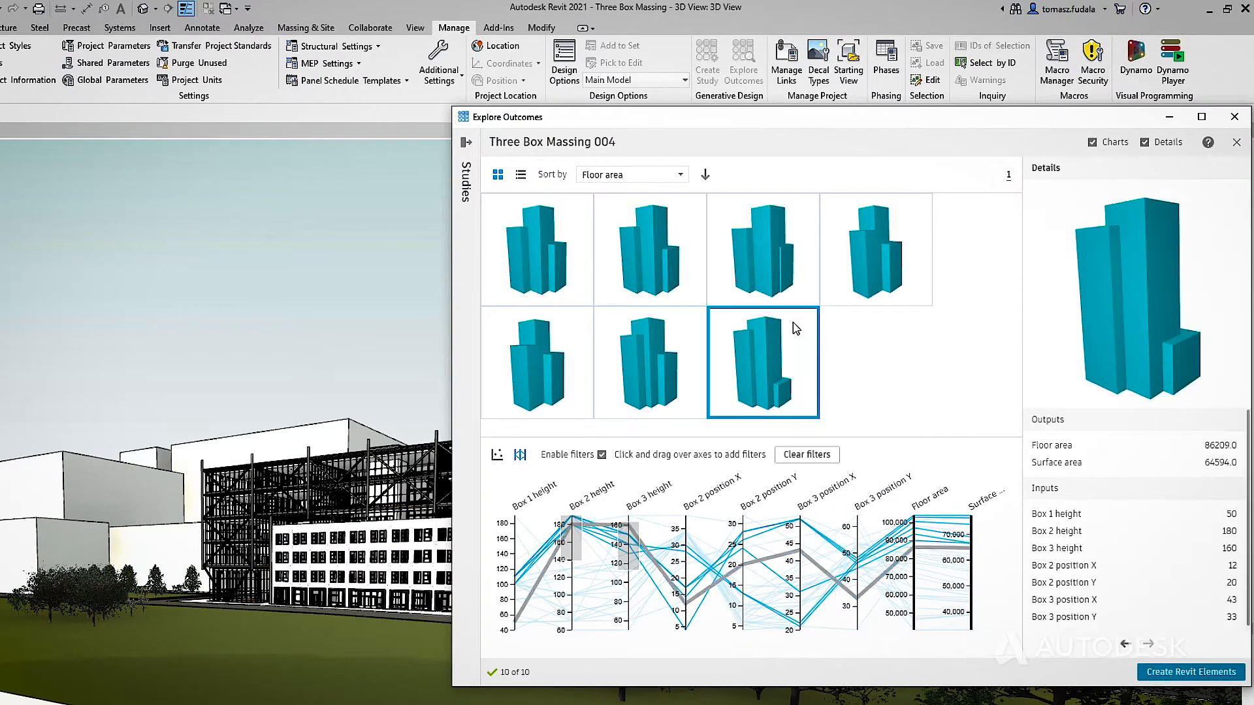
click(497, 454)
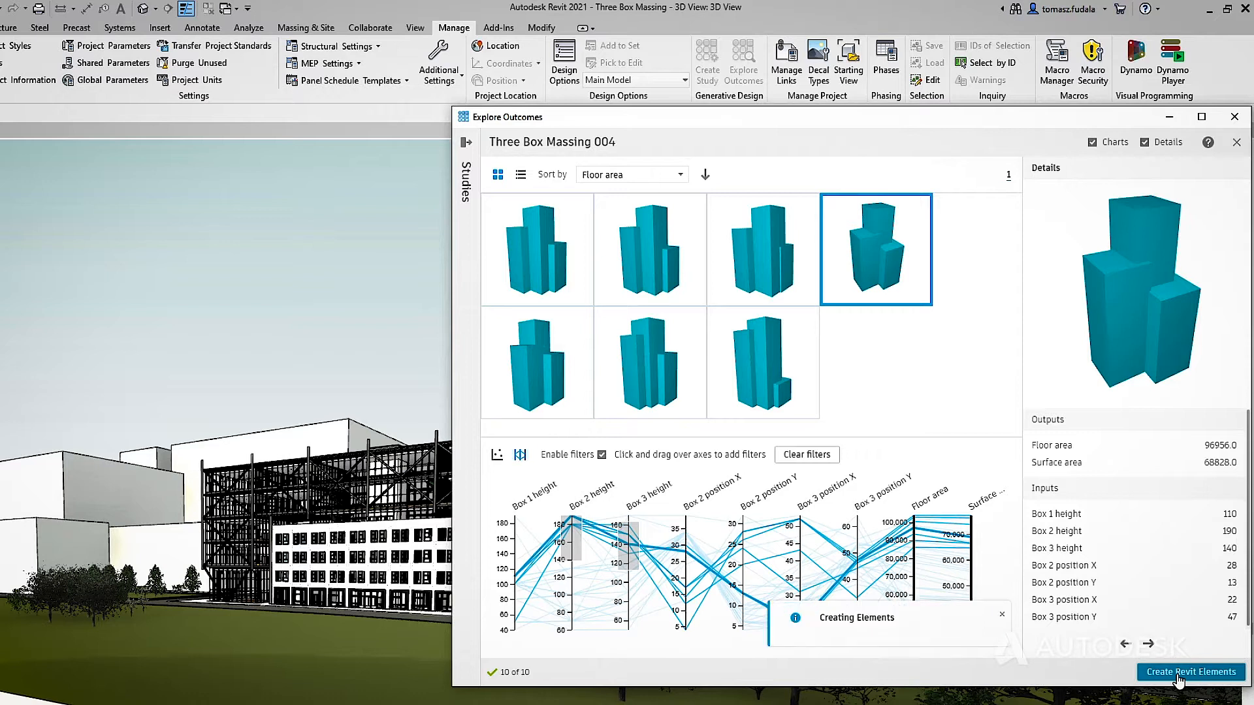
click(1191, 672)
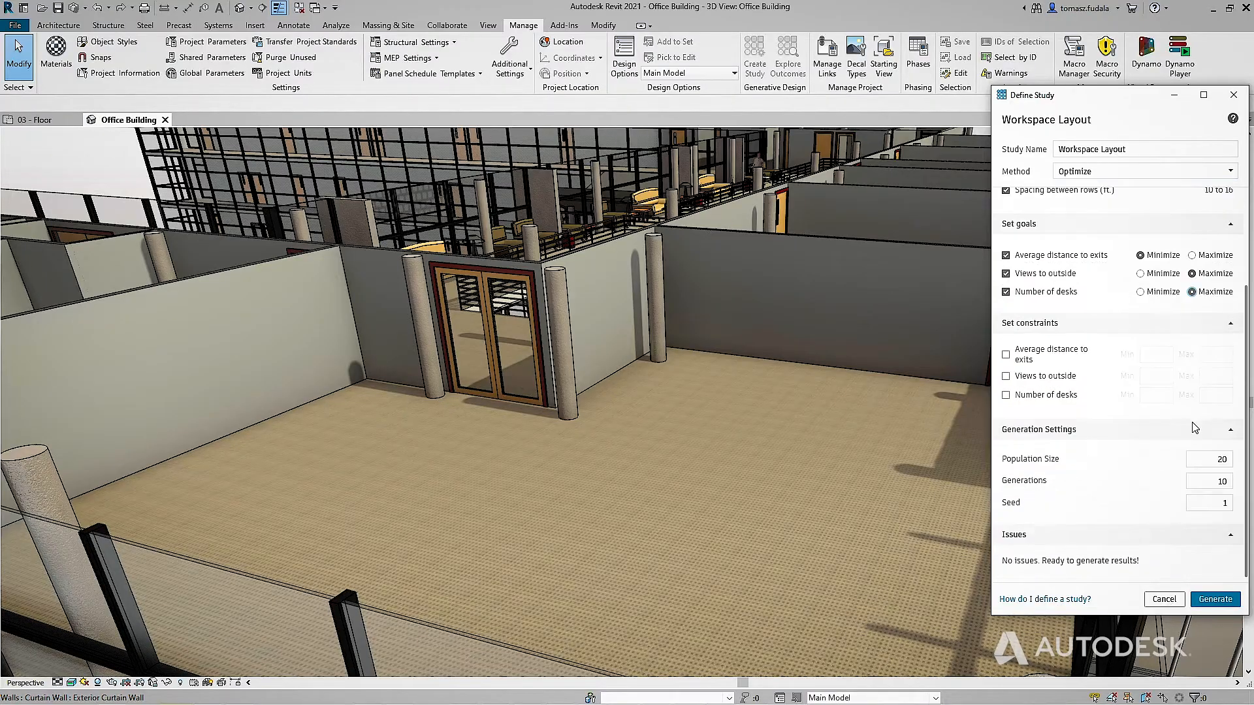
- Generate the Workspace Layout outcomes with the exit-distance, outside-view and desk-count goals
click(1214, 599)
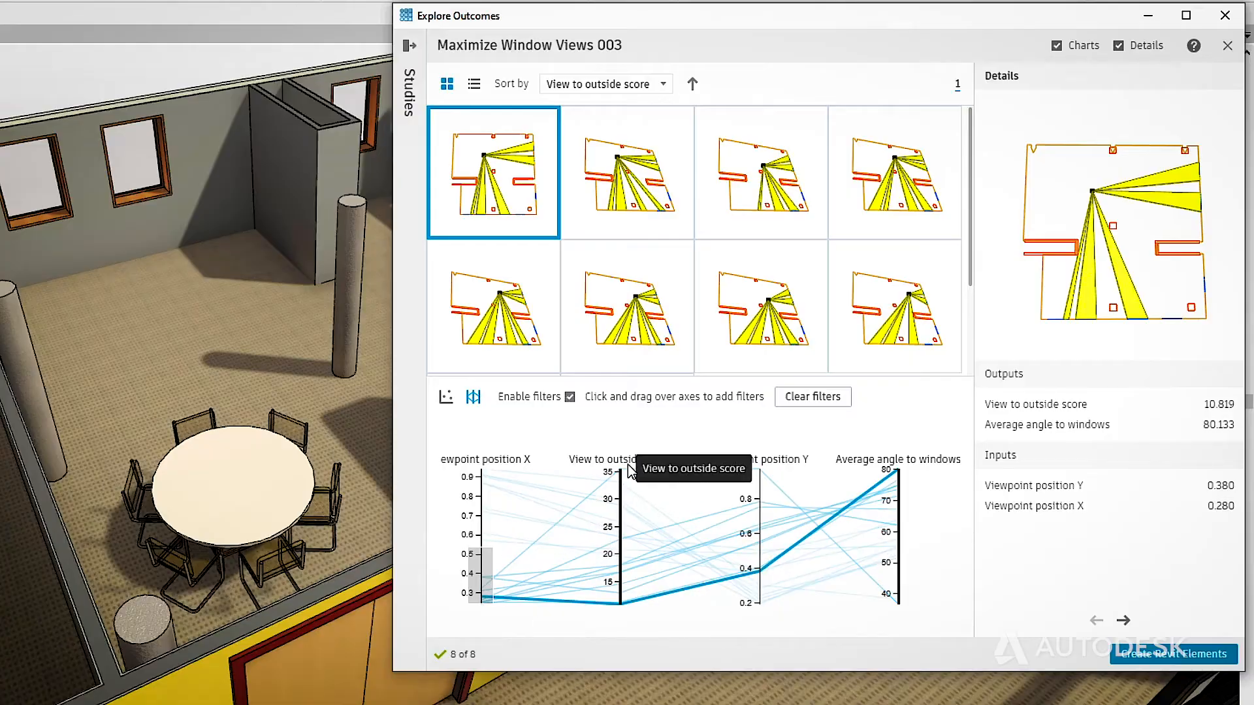
- On the scatter plot choose the 16.695-score window-view outcome and place its table layout in the model
click(445, 397)
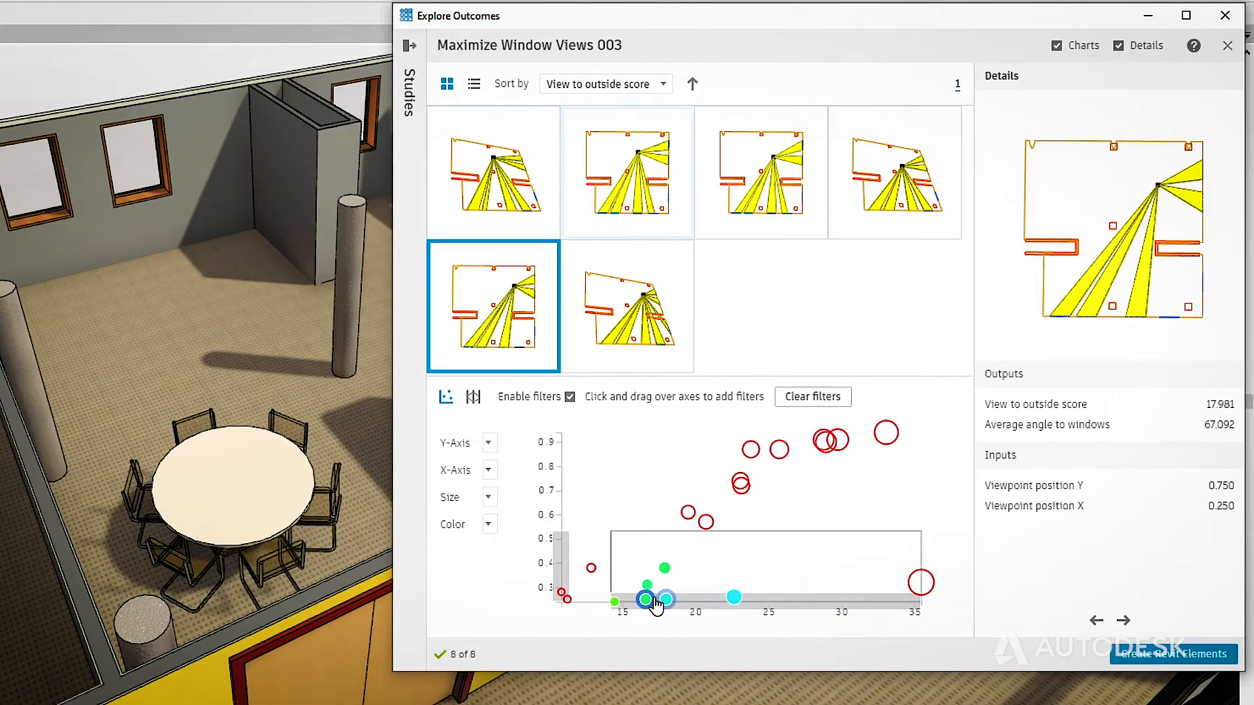
click(1173, 655)
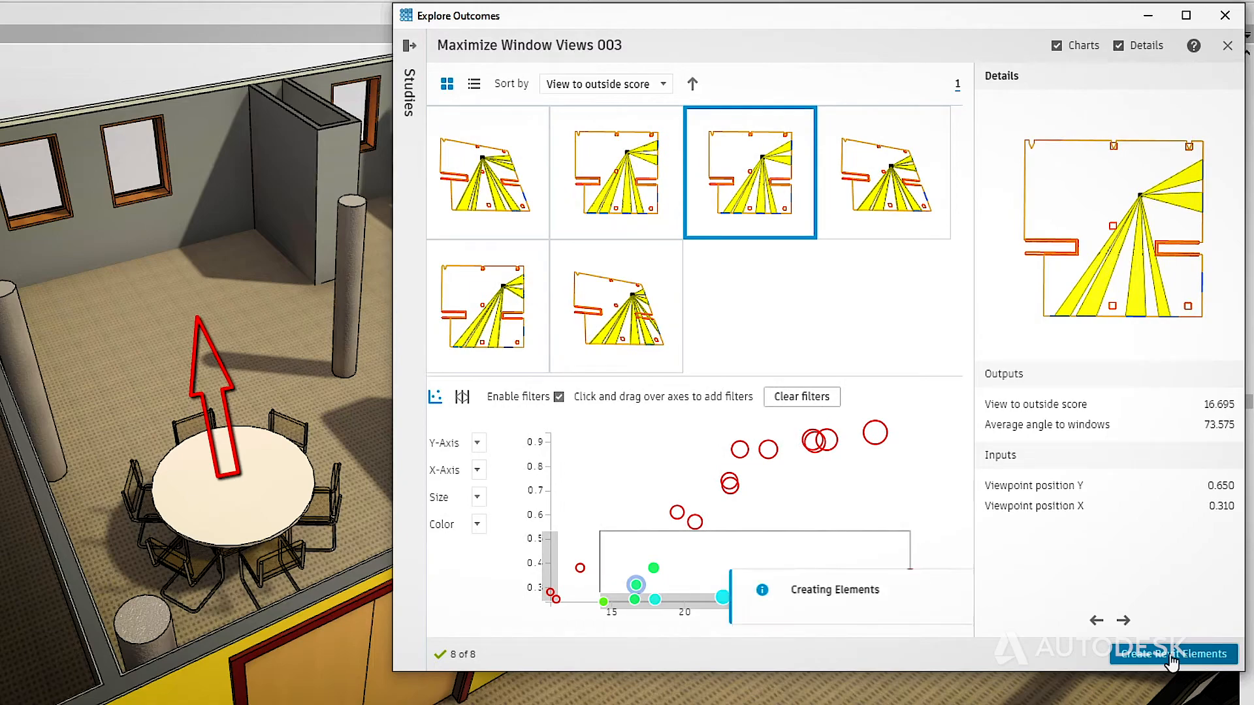
click(1172, 655)
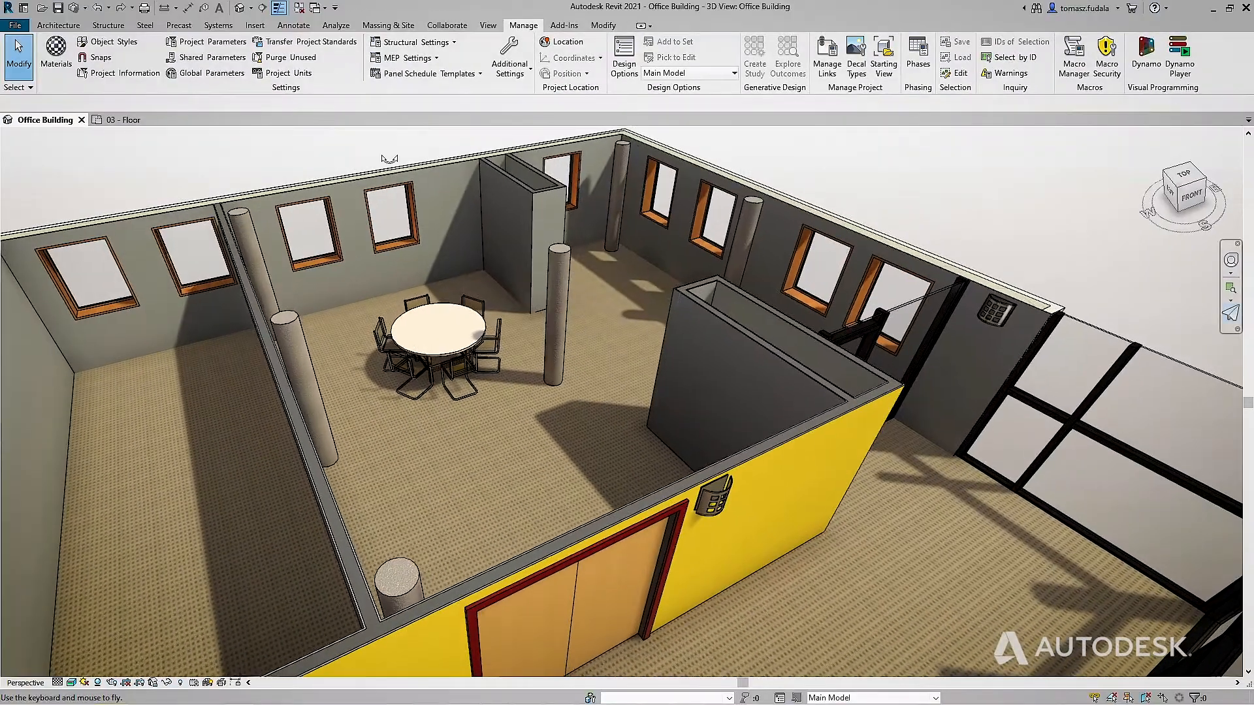